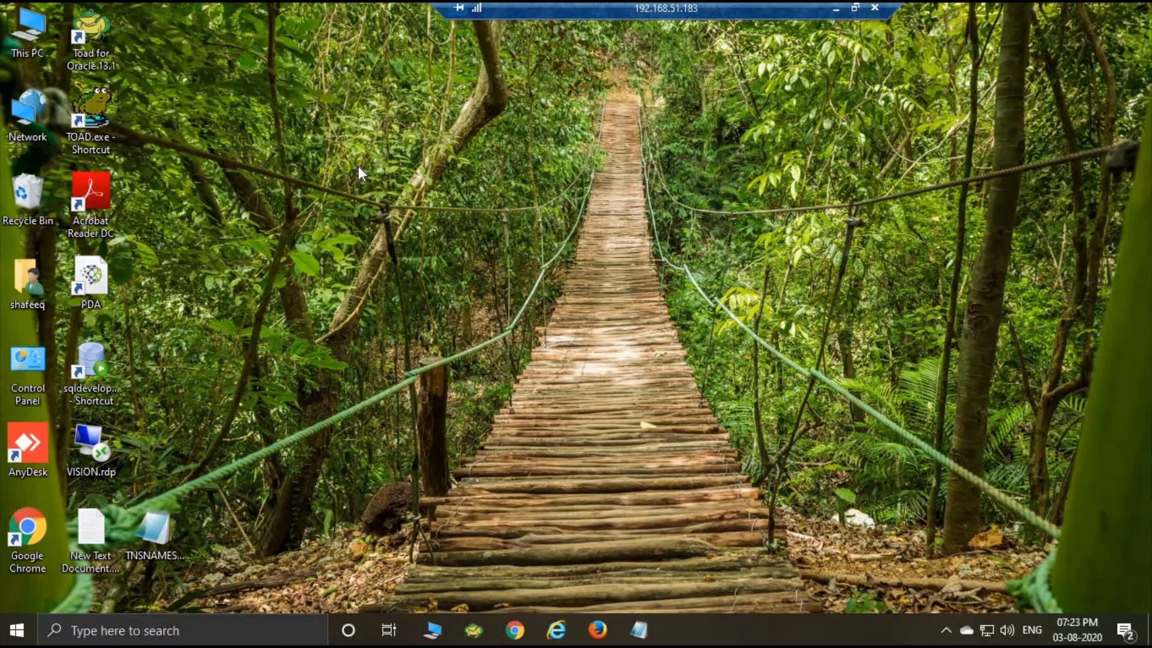
pyautogui.moveTo(367, 165)
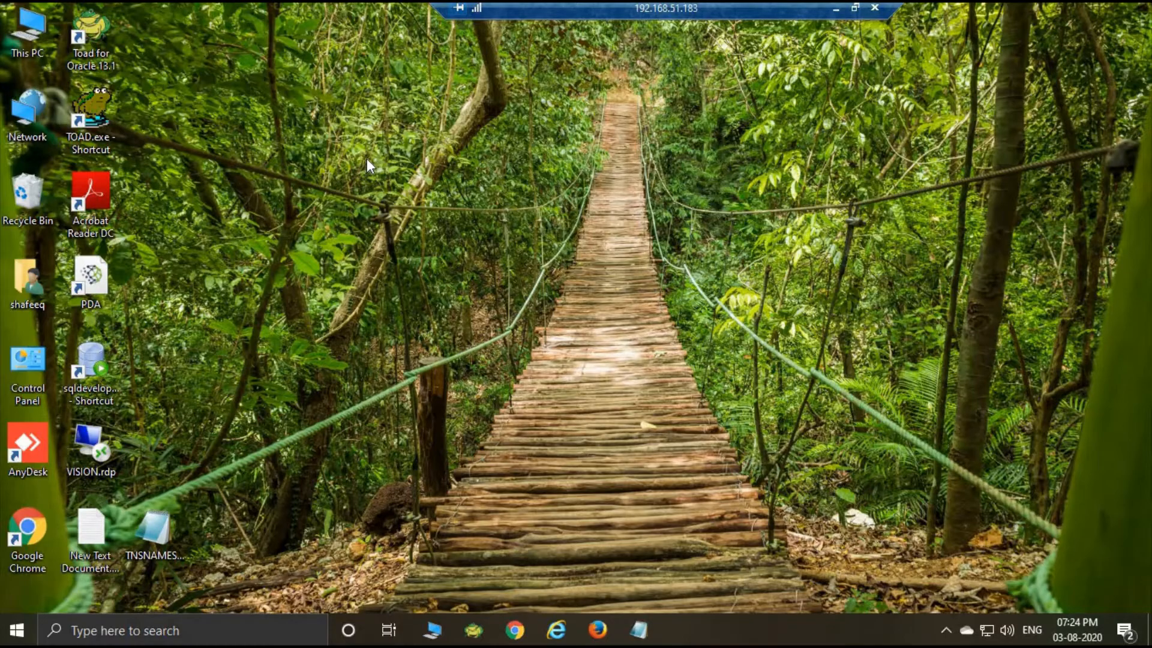
pyautogui.moveTo(196, 99)
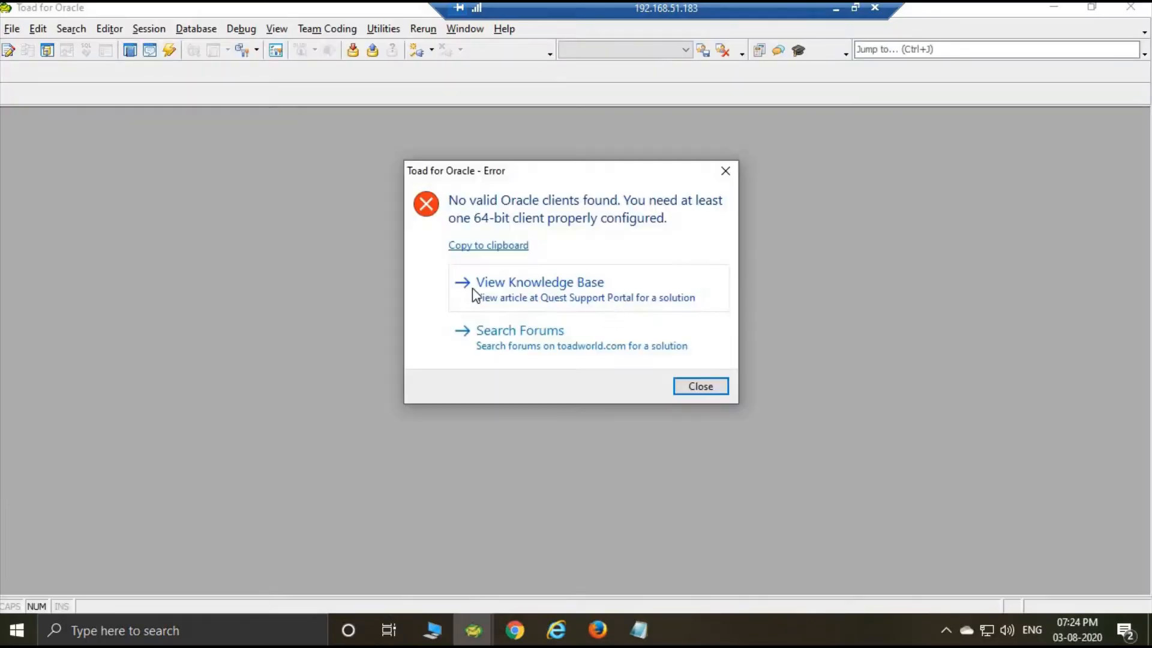
pyautogui.moveTo(452, 209)
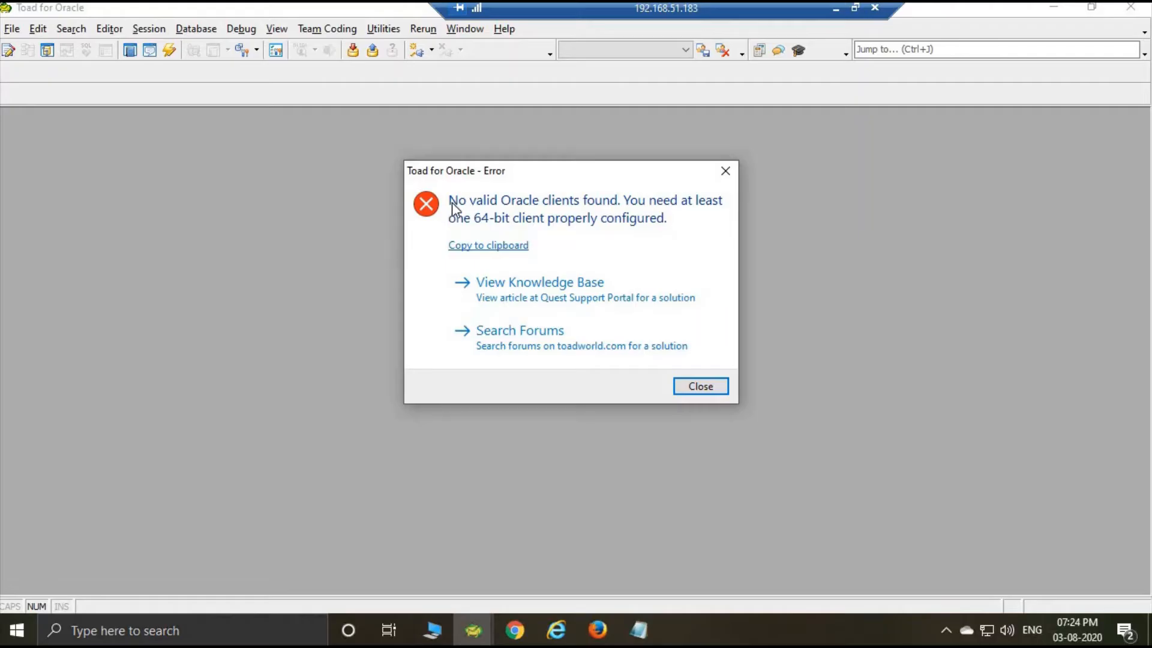
pyautogui.moveTo(643, 223)
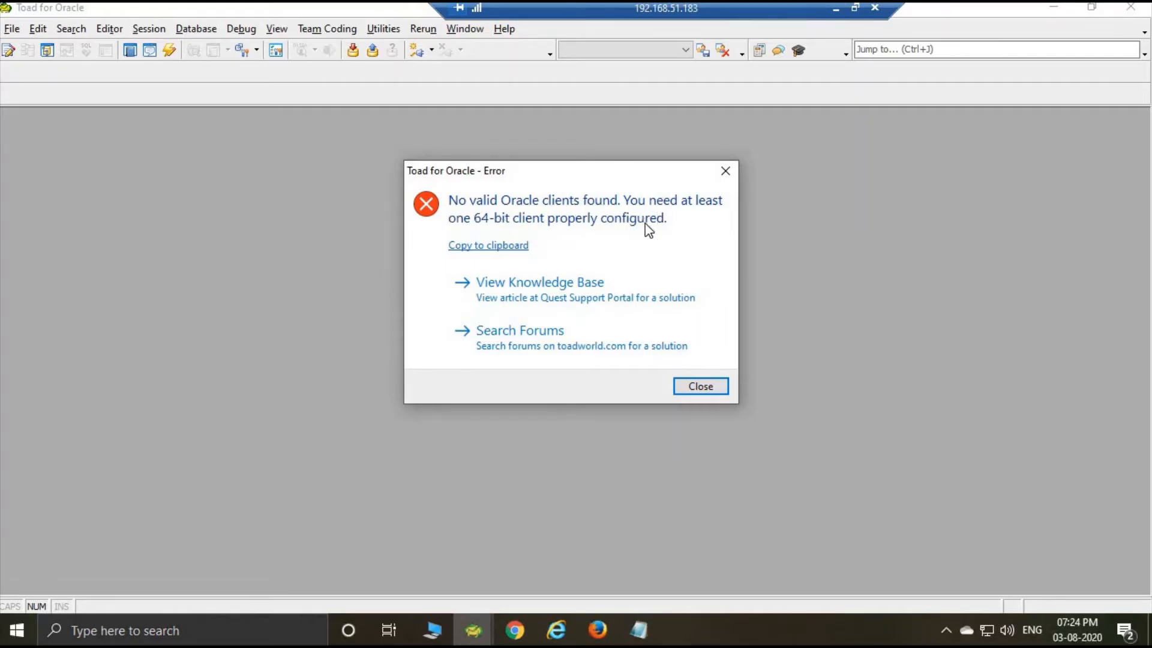
pyautogui.moveTo(700, 387)
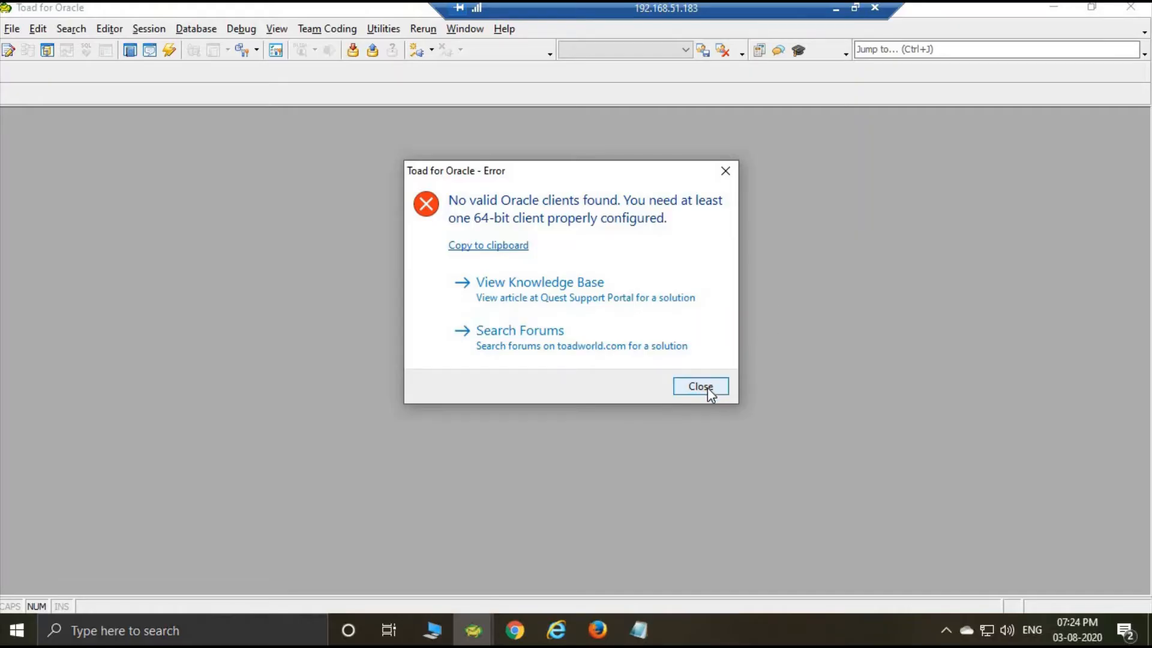
# Close the 'No valid Oracle clients found' error so the Database Login window appears.
pyautogui.click(699, 386)
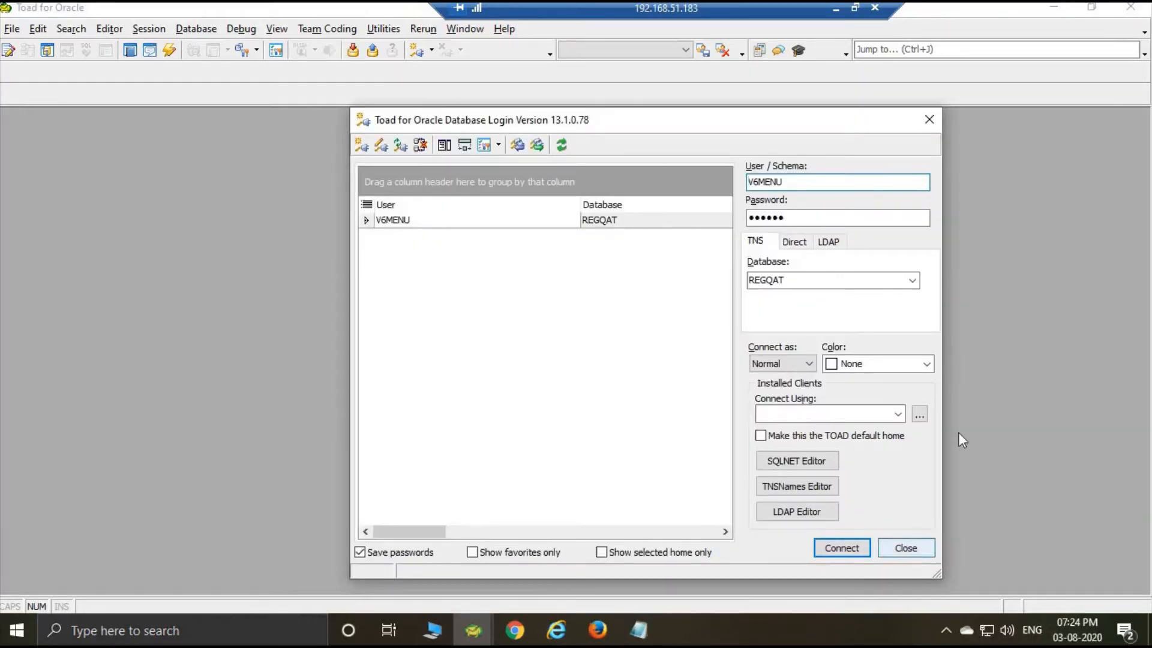
pyautogui.click(515, 630)
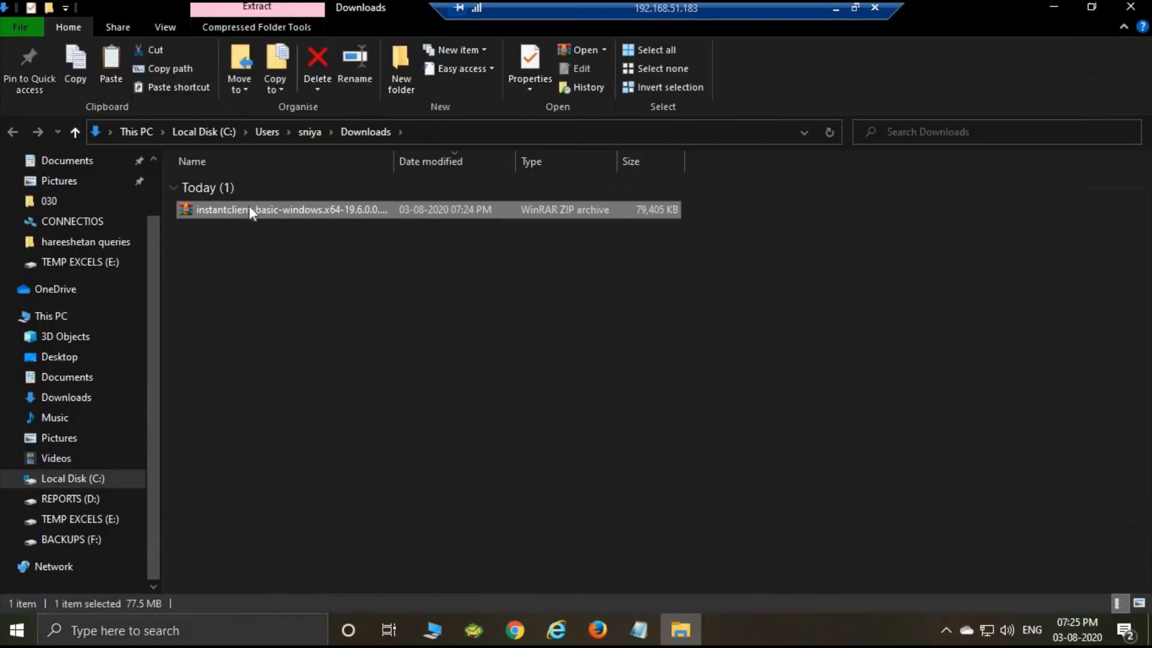
# Bring up the context menu on the downloaded Instant Client zip to extract it.
pyautogui.rightClick(221, 185)
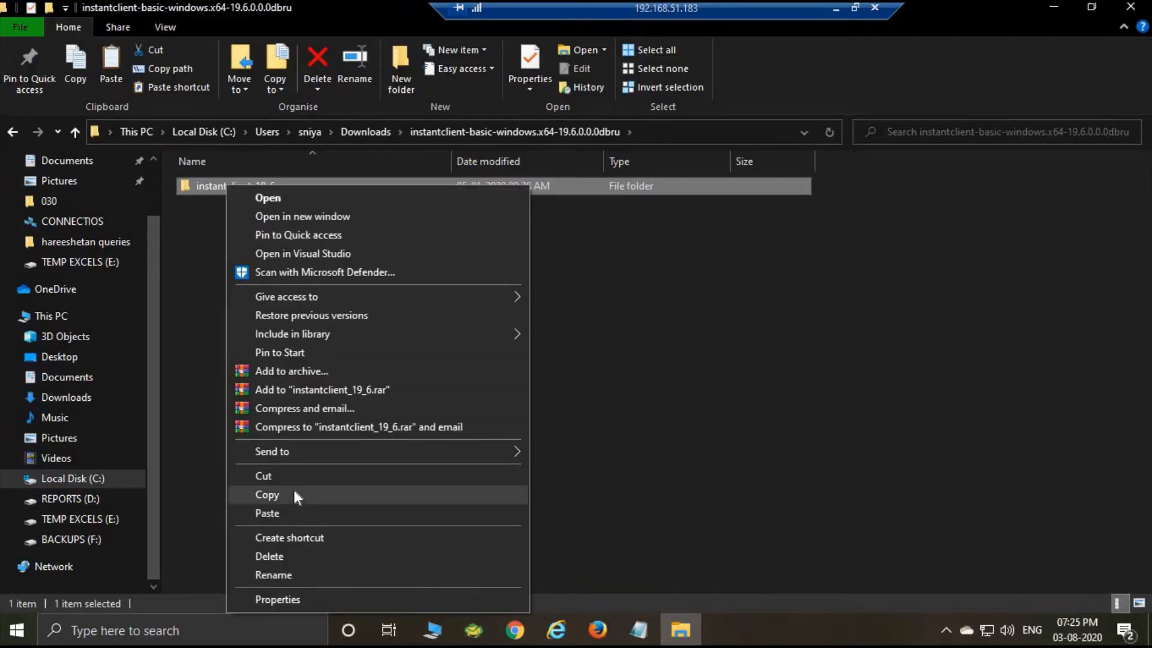